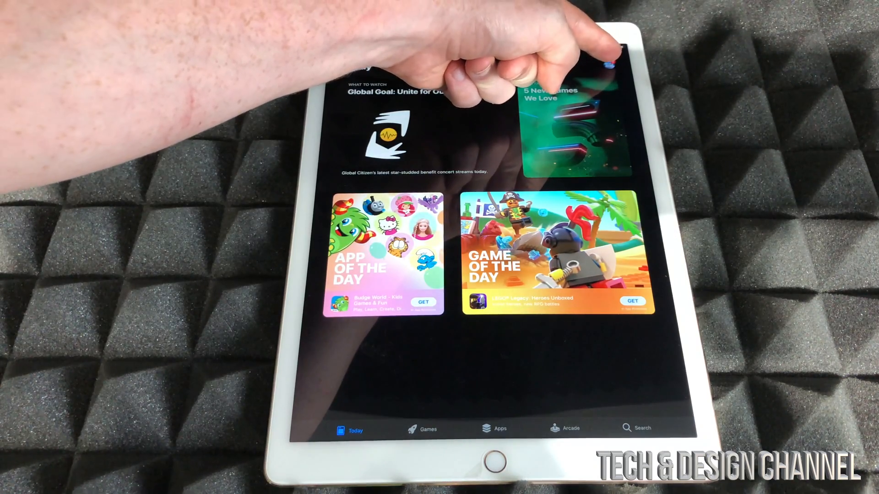
- Check the App Store account page for updates, then return Home
click(605, 67)
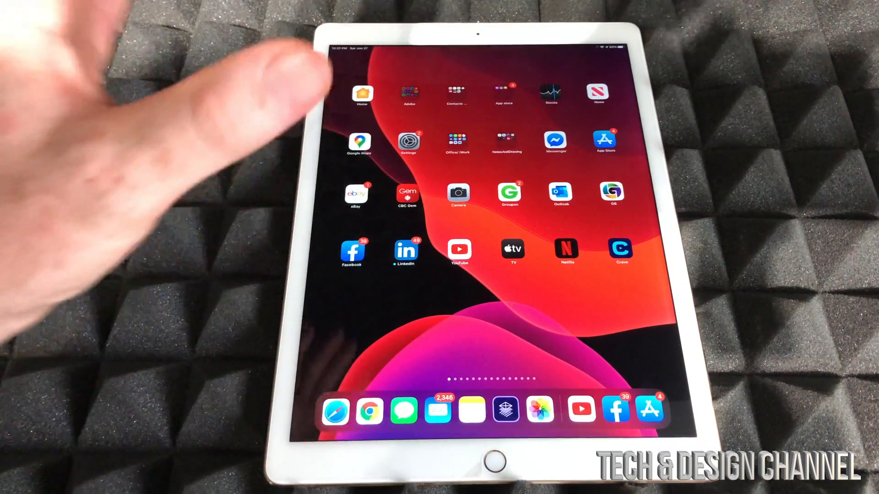
click(351, 248)
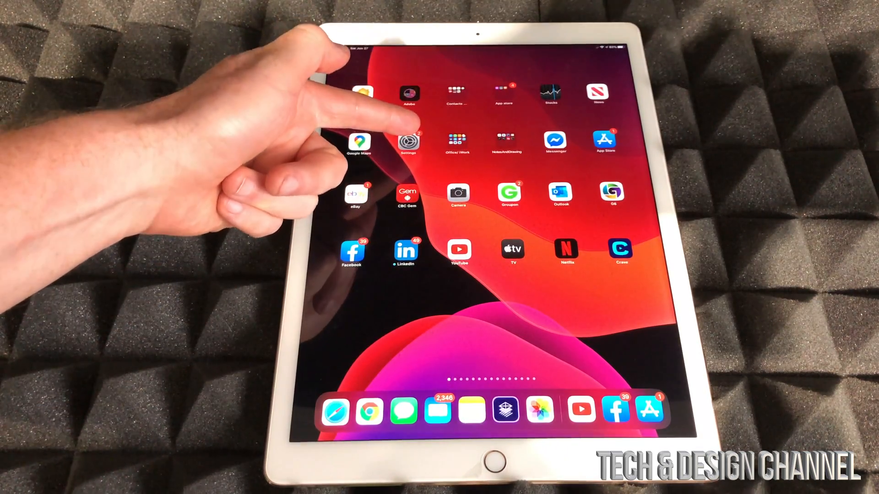
- Browse Settings > General, then show the Facebook icon's delete-and-share menu
click(409, 143)
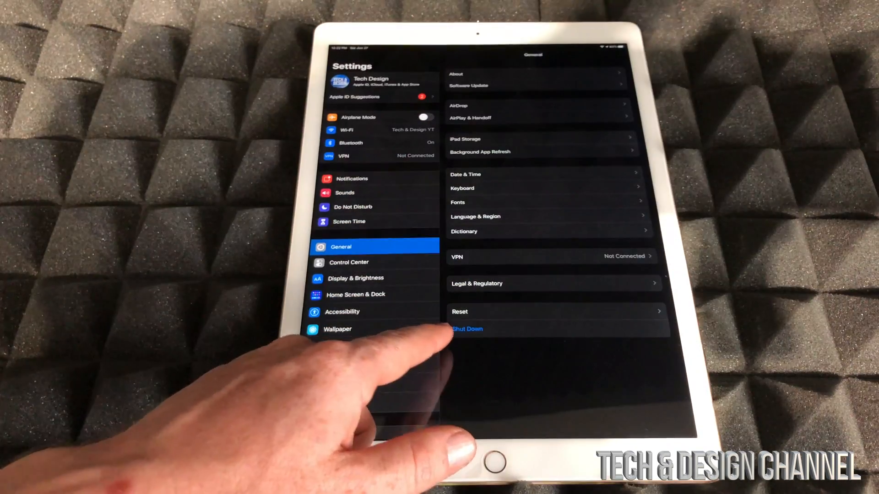
click(468, 329)
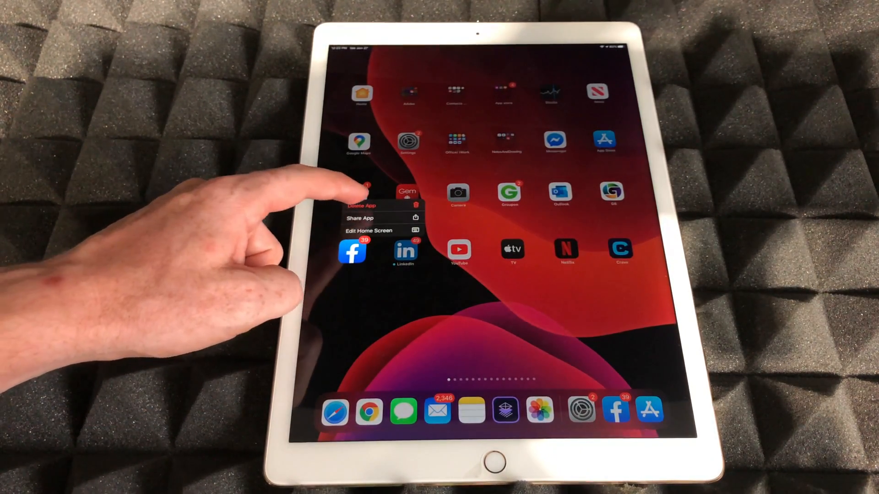
- Delete the Facebook app and open the App Store from the dock
click(361, 205)
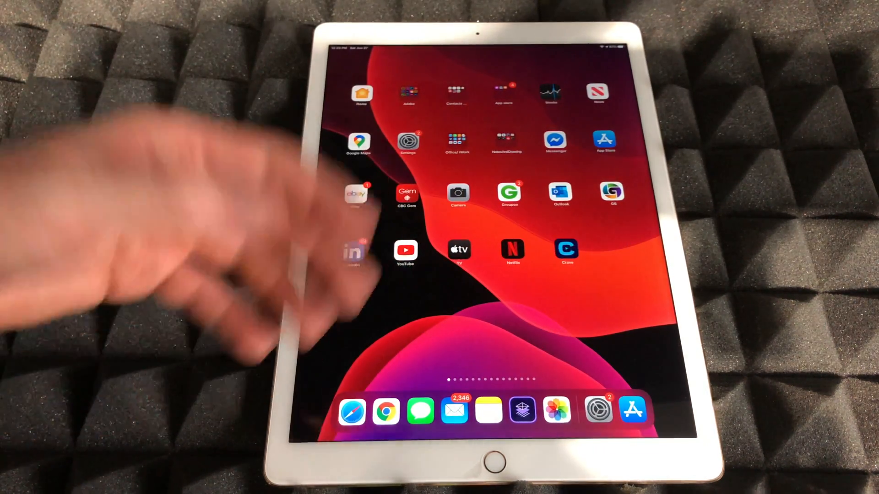
click(632, 412)
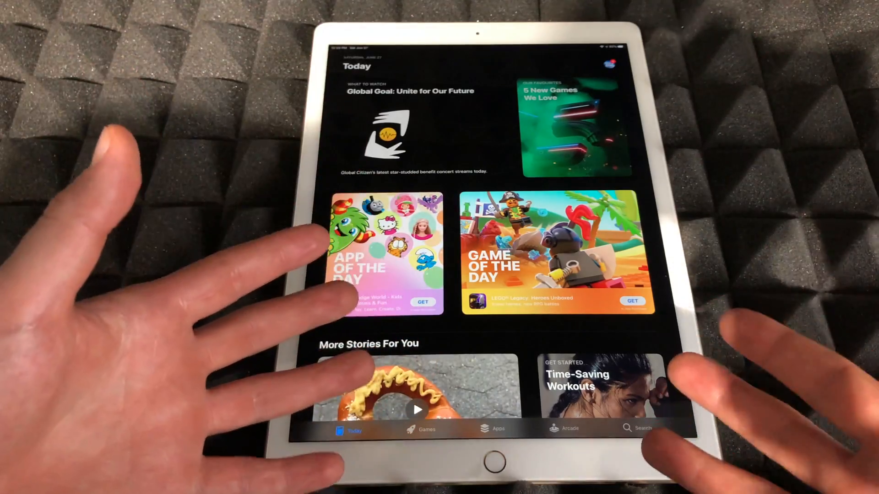
- Go to App Store Search, then open the Tech account's purchased apps
click(637, 427)
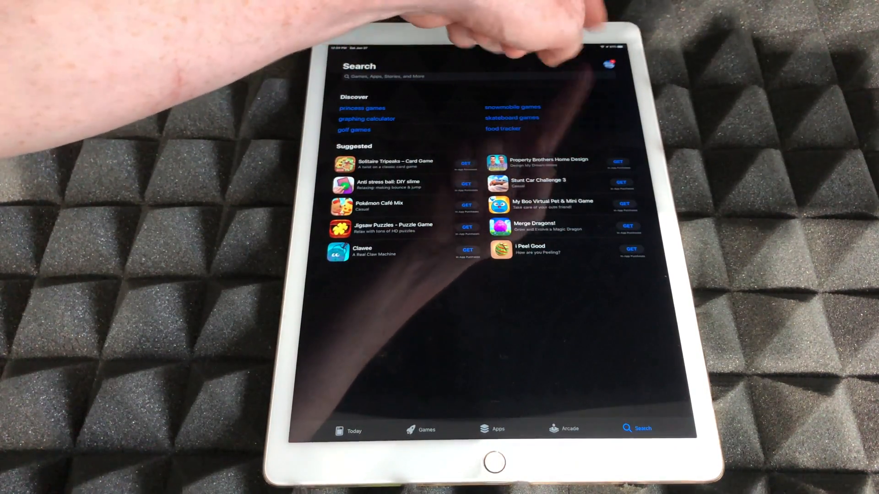
click(612, 62)
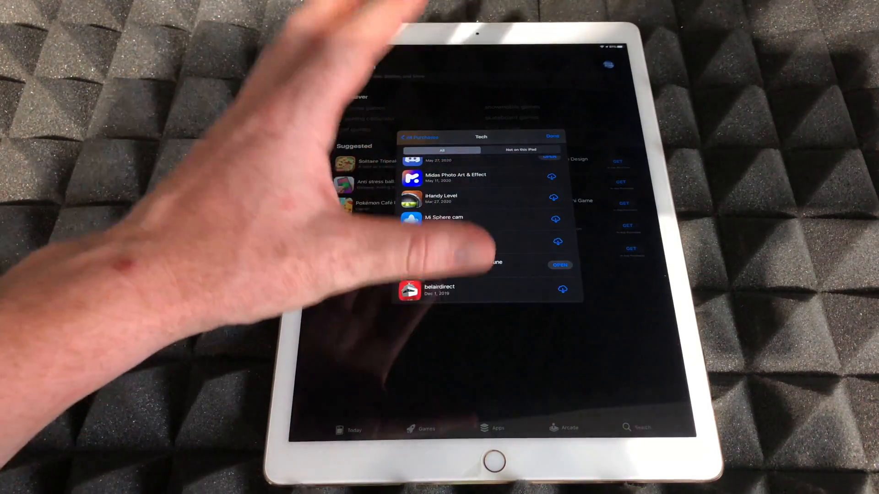
- Scroll the purchased list to find Facebook and re-download it
scroll(down, 3)
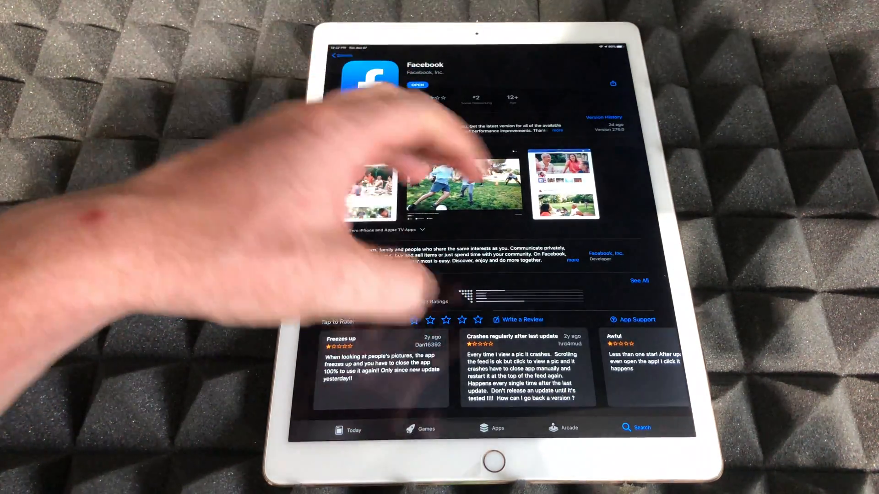
- Go Home and launch the reinstalled Facebook app to its login screen
key(home)
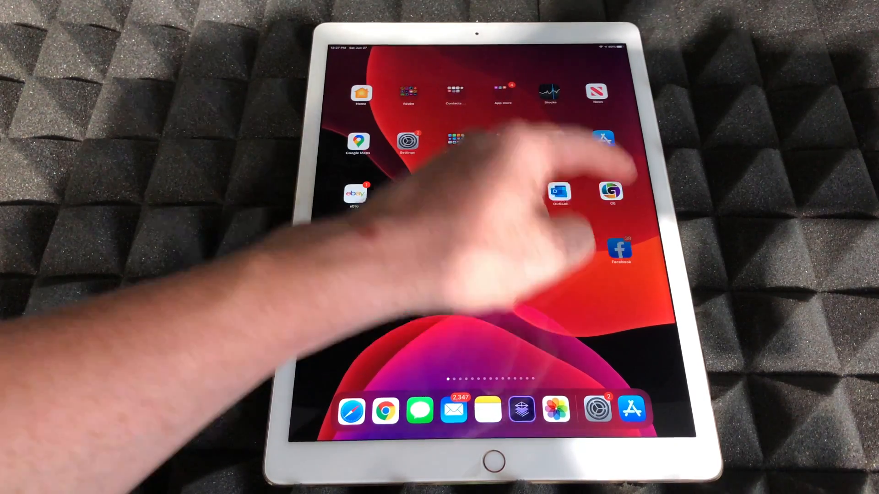
click(618, 248)
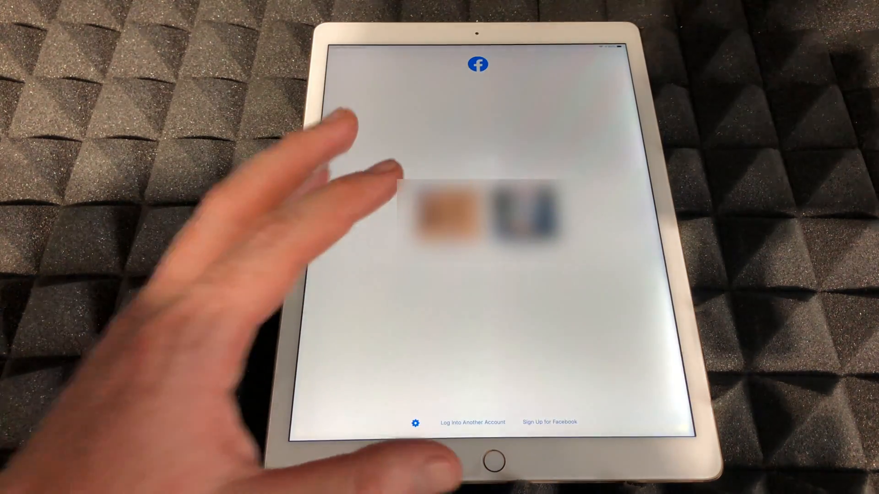